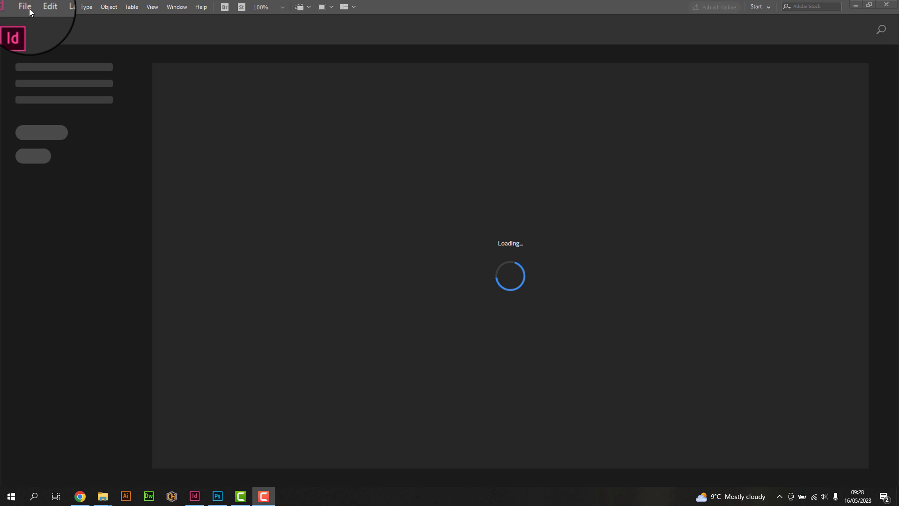
Create a new landscape document with 5 mm margins and equal 3 mm bleed on all sides
click(27, 8)
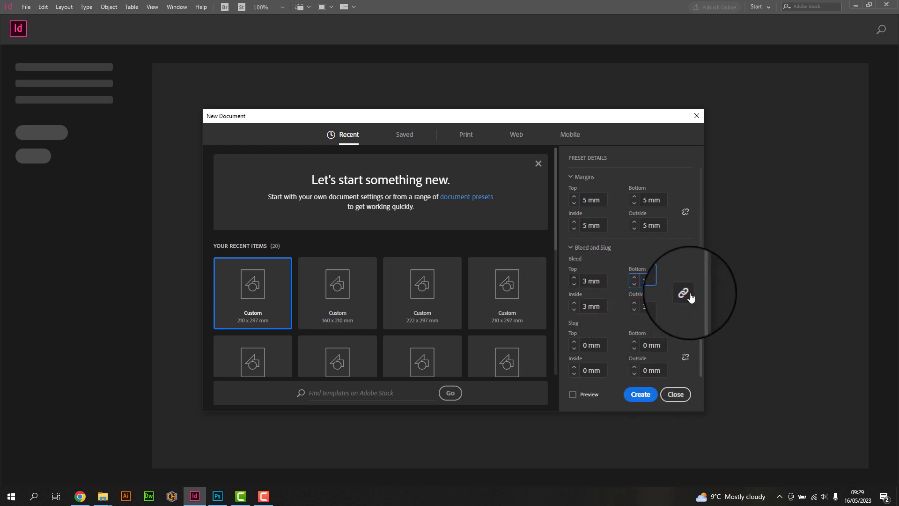
click(641, 394)
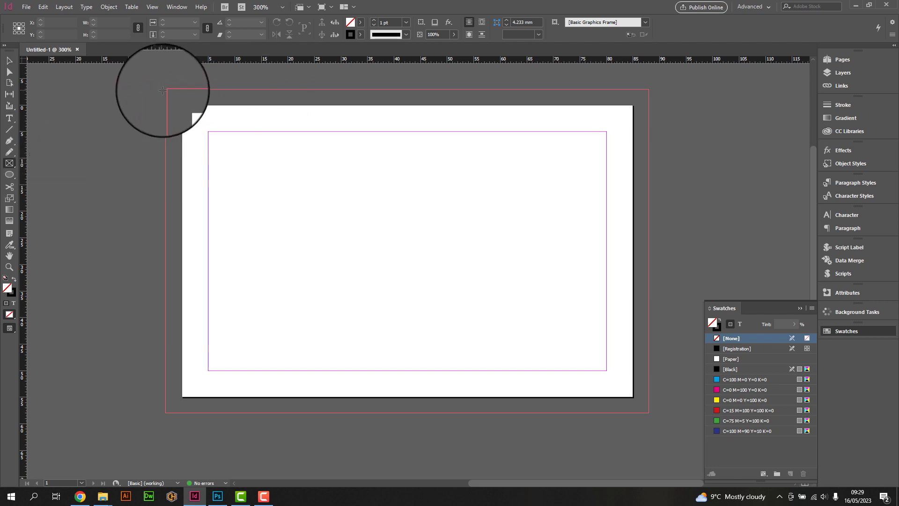
Fill a bleed-to-bleed frame with the palm-tree beach photo and add 'Elen Harris' and 'Independent Travel Agent' text
drag(162, 91, 652, 414)
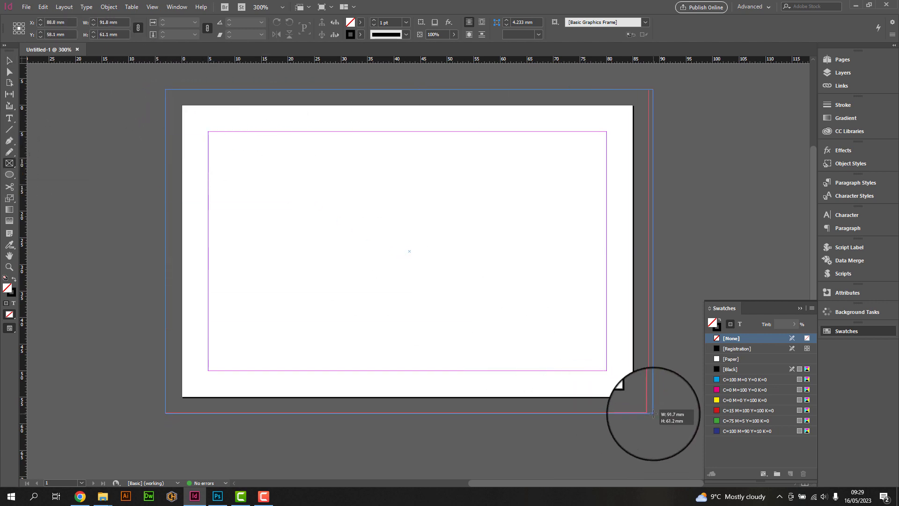
drag(652, 414, 170, 97)
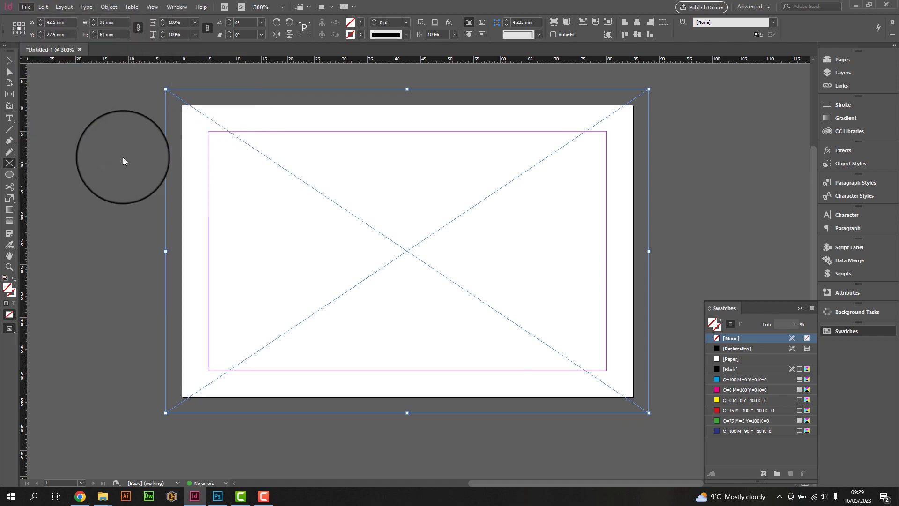
drag(123, 159, 511, 245)
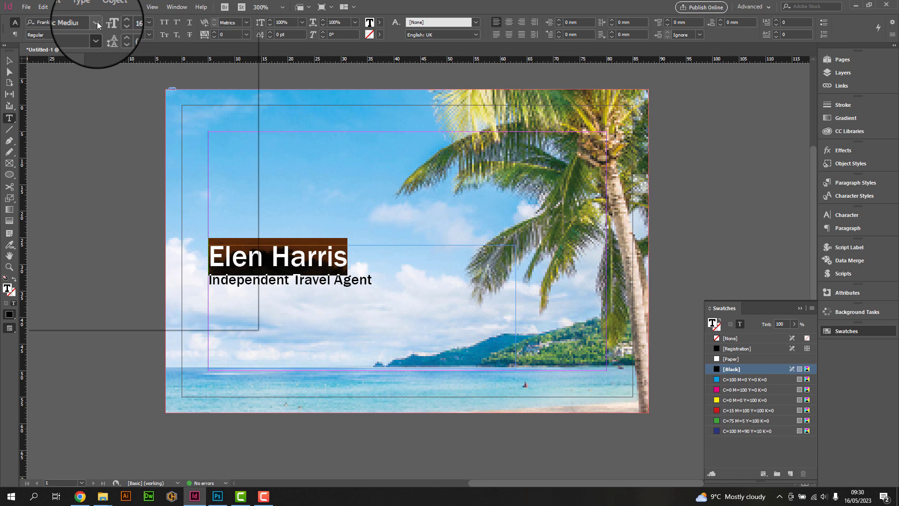
Change the 'Elen Harris' font to Franklin Gothic Demi Regular, found by searching 'fra'
click(97, 22)
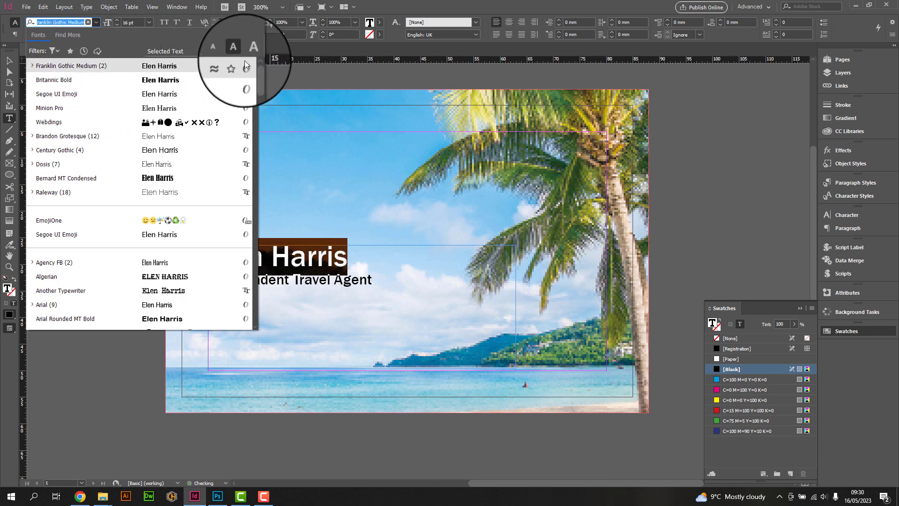
text(fra)
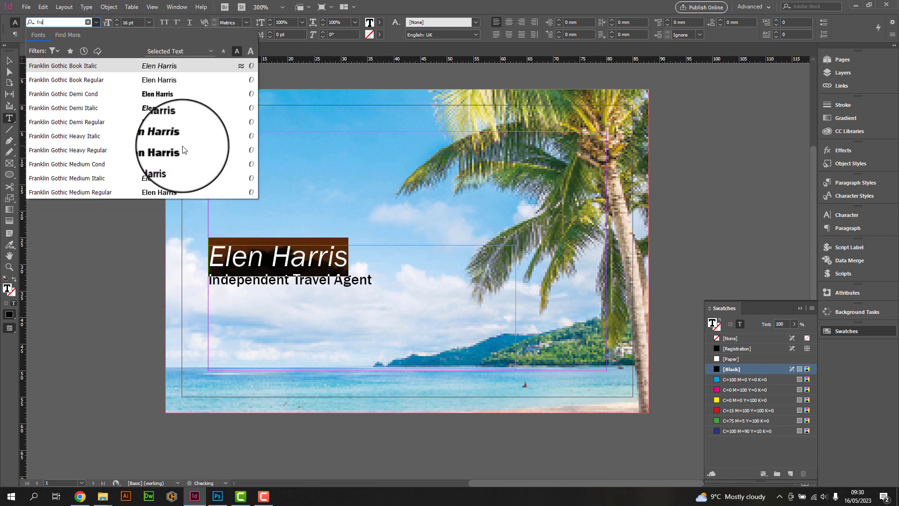
click(66, 122)
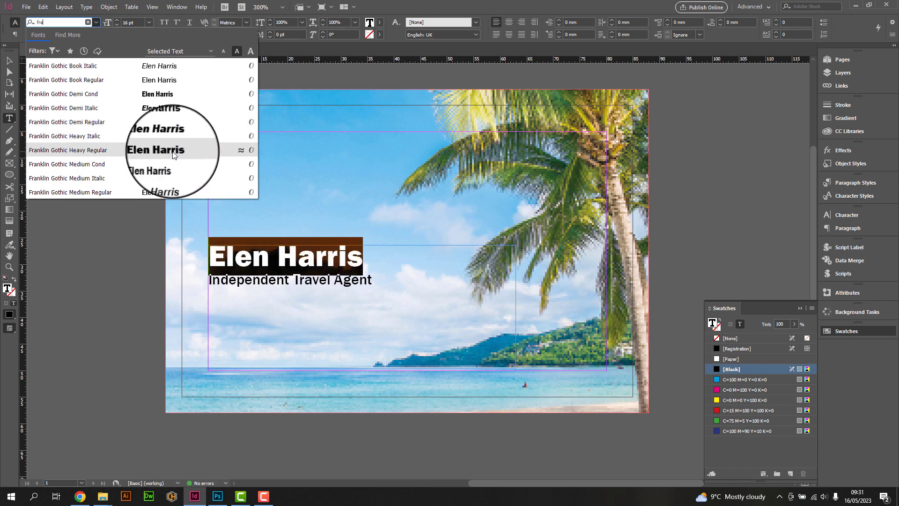
click(67, 121)
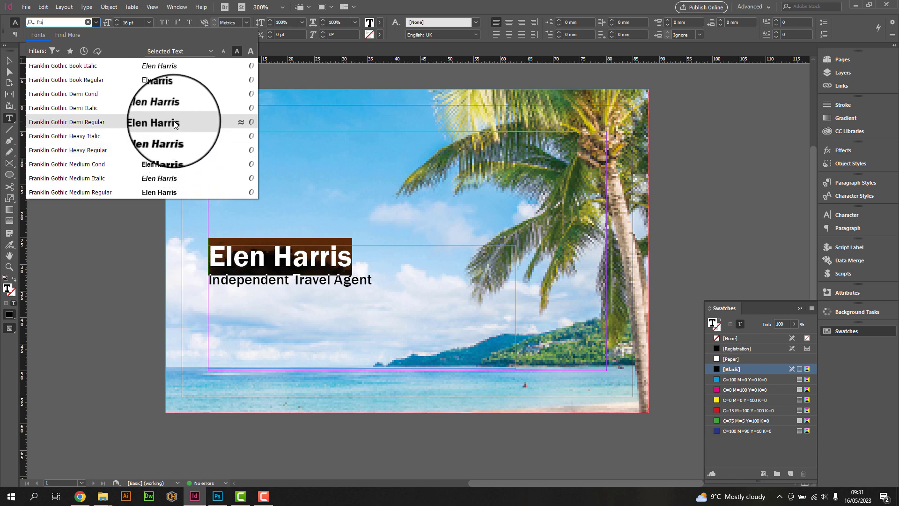
click(67, 121)
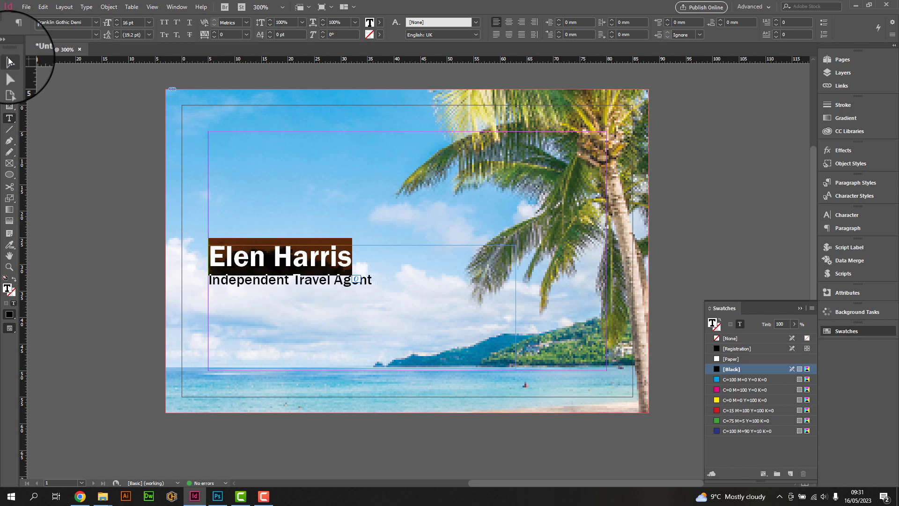
Set the beach photo to High Quality Display and add its five-colour theme to Swatches
right_click(466, 186)
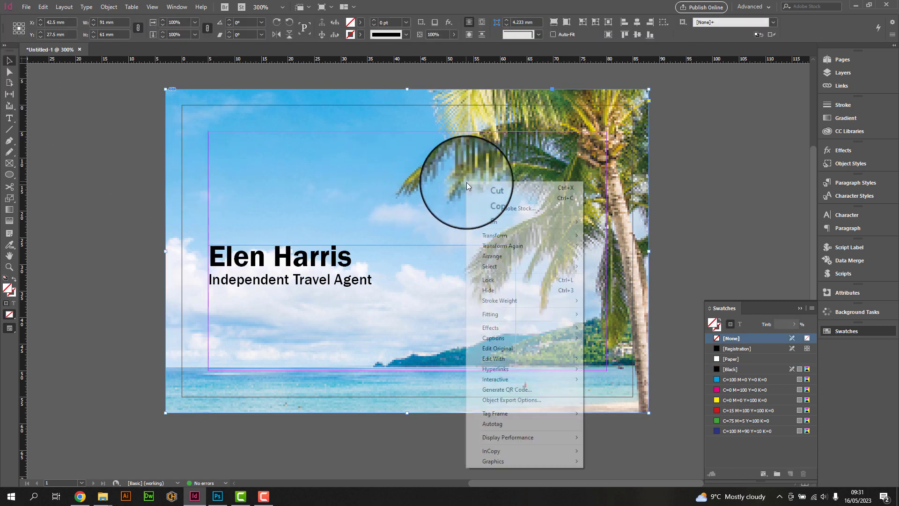
mouse_move(508, 437)
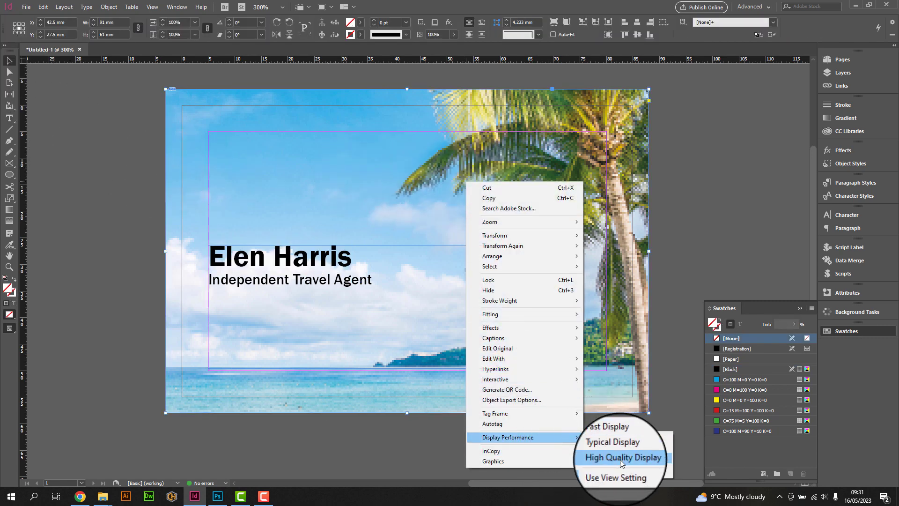
click(624, 457)
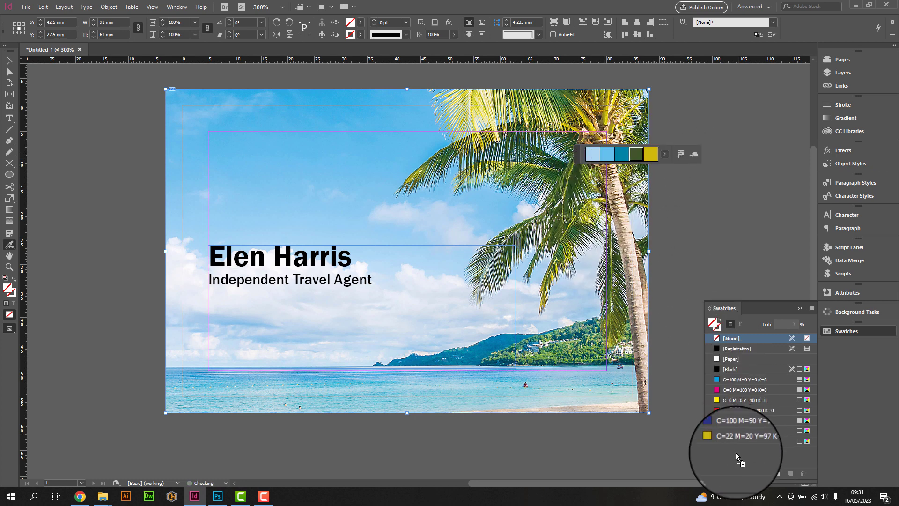
Colour the name dark green and the title teal, then add a full-width teal band
scroll(down, 3)
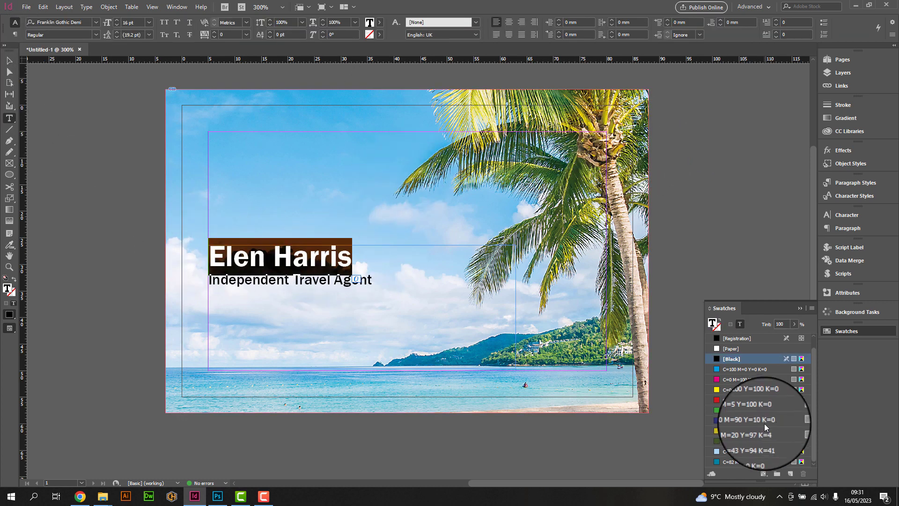
click(750, 441)
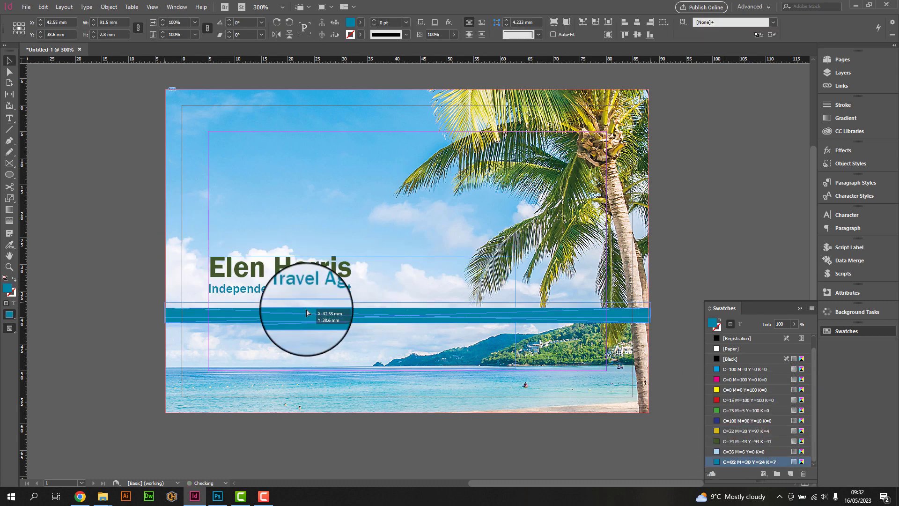
Set the beach photo's Object opacity to 65% in the Effects panel
click(110, 7)
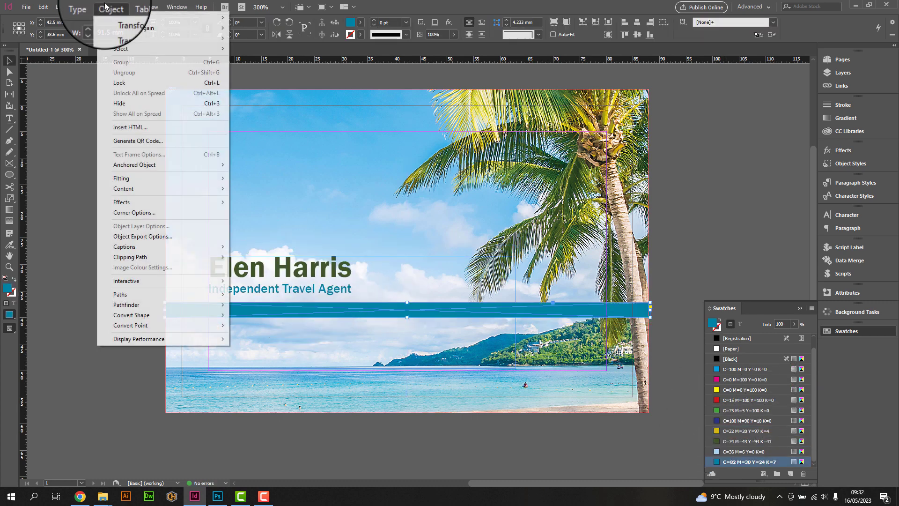
mouse_move(122, 202)
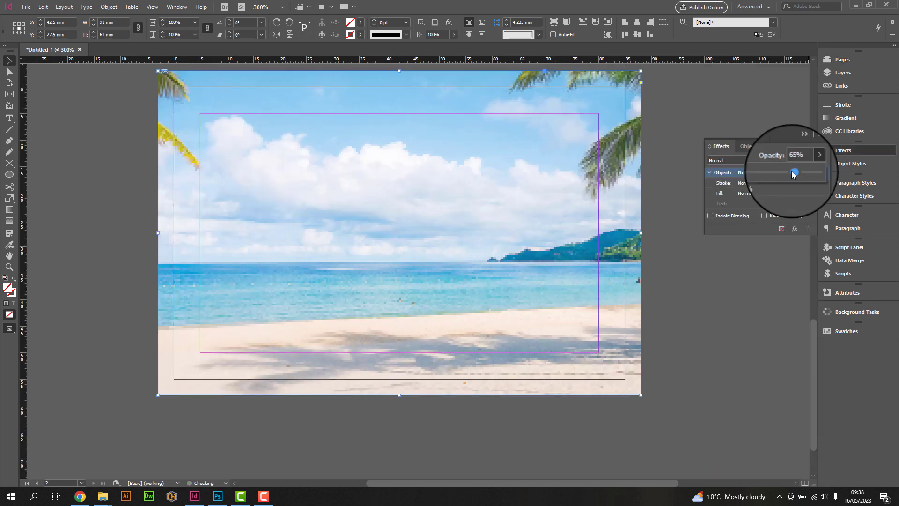
drag(795, 173, 794, 173)
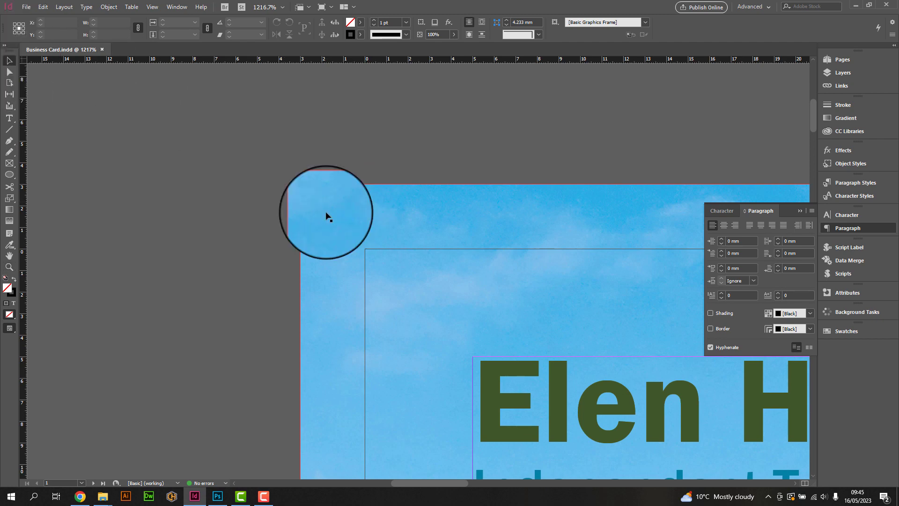
Drag a vertical ruler guide to near the front card's left edge
drag(327, 215, 229, 126)
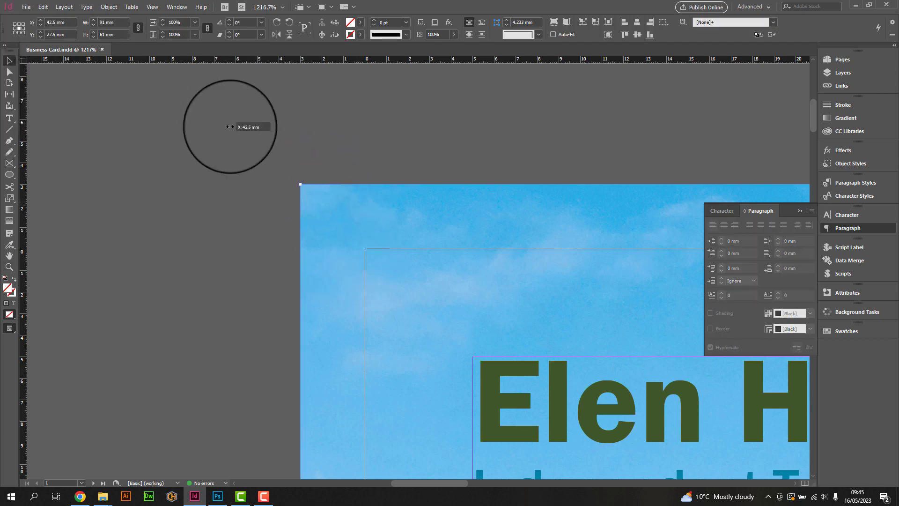
drag(230, 126, 299, 63)
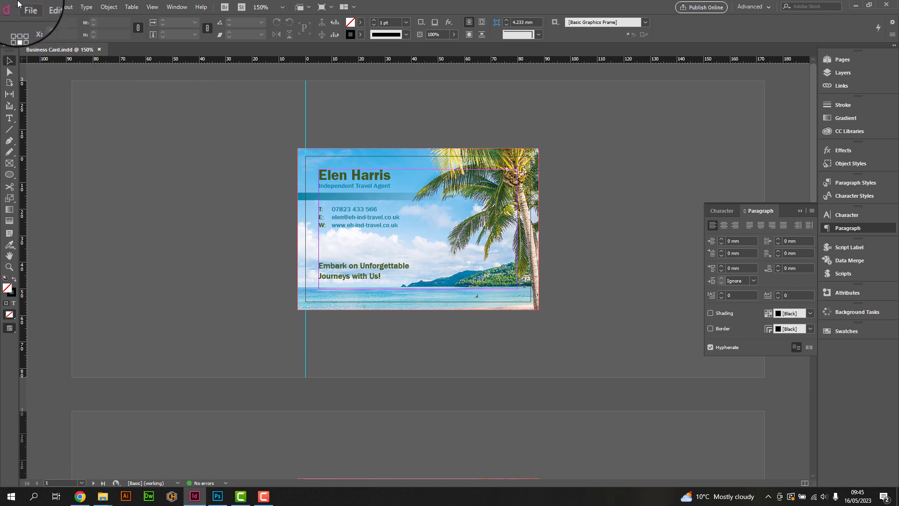
Export Business Card.pdf using Press Quality with crop marks and 3 mm bleed, then open it
click(32, 10)
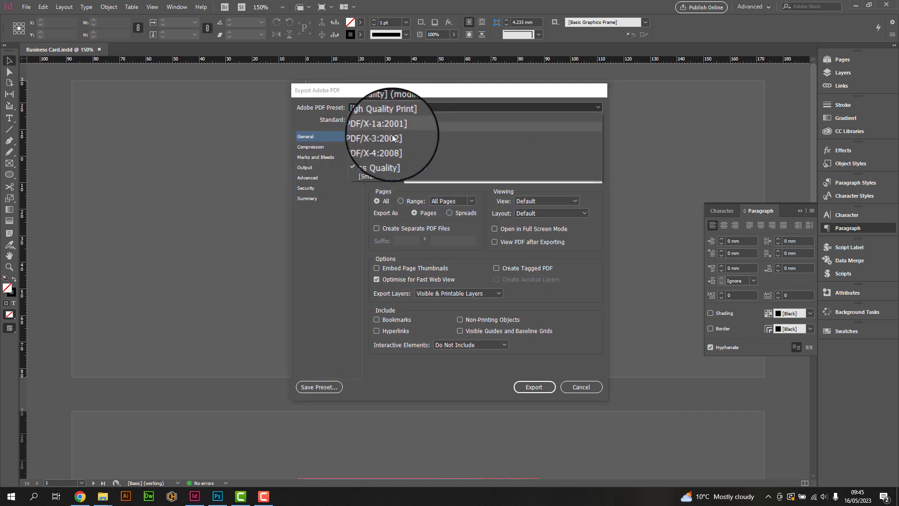
click(311, 148)
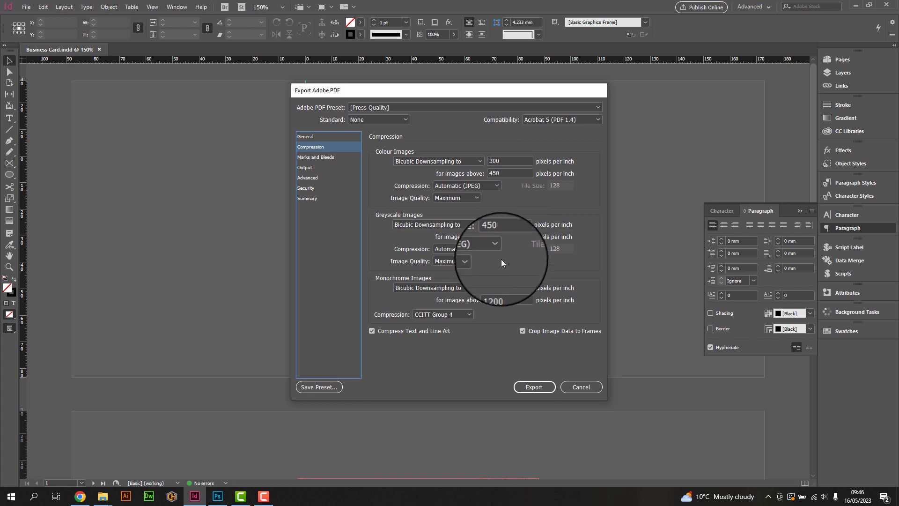
click(315, 157)
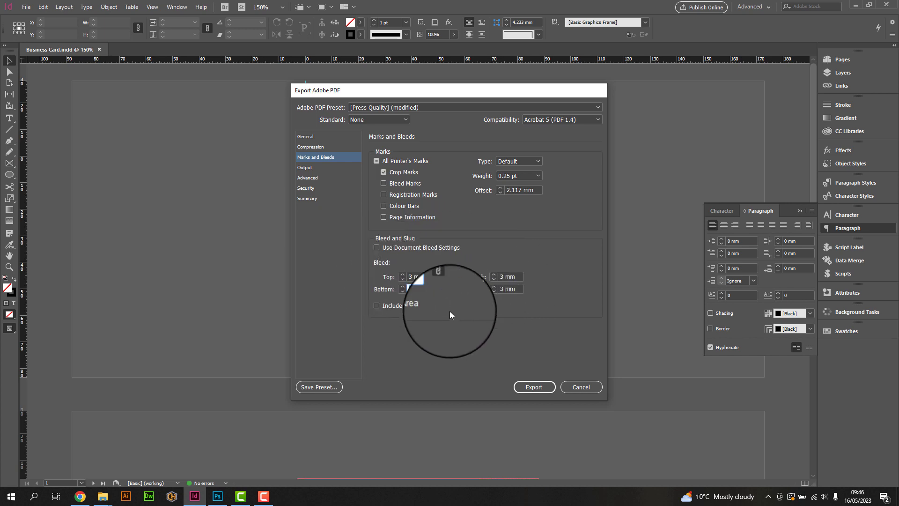
click(304, 168)
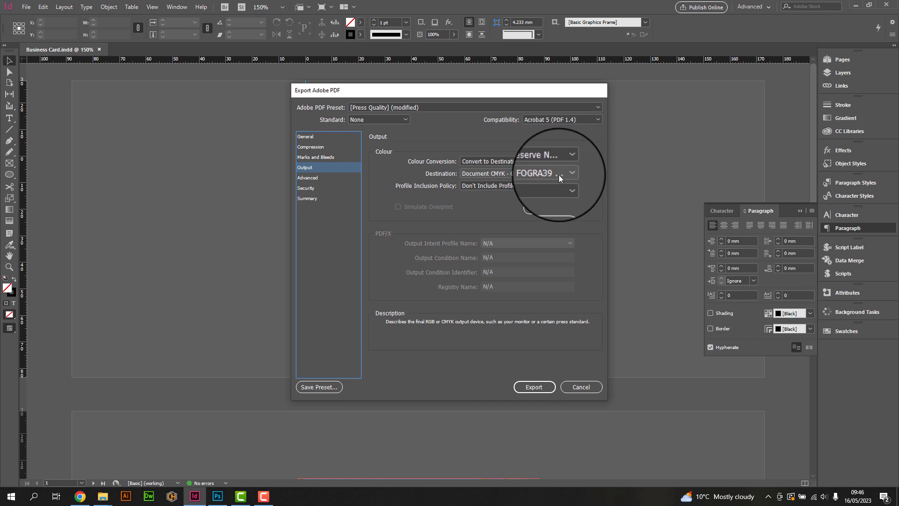
click(307, 170)
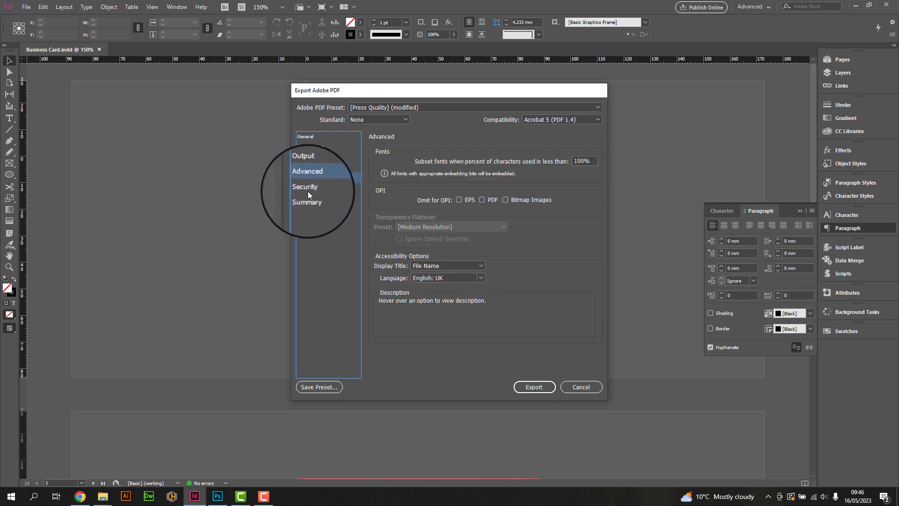
click(306, 202)
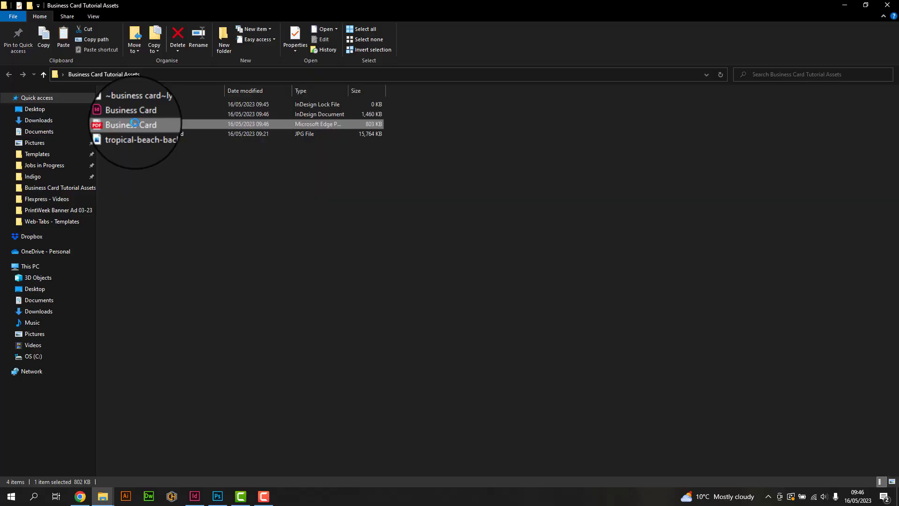
double_click(136, 125)
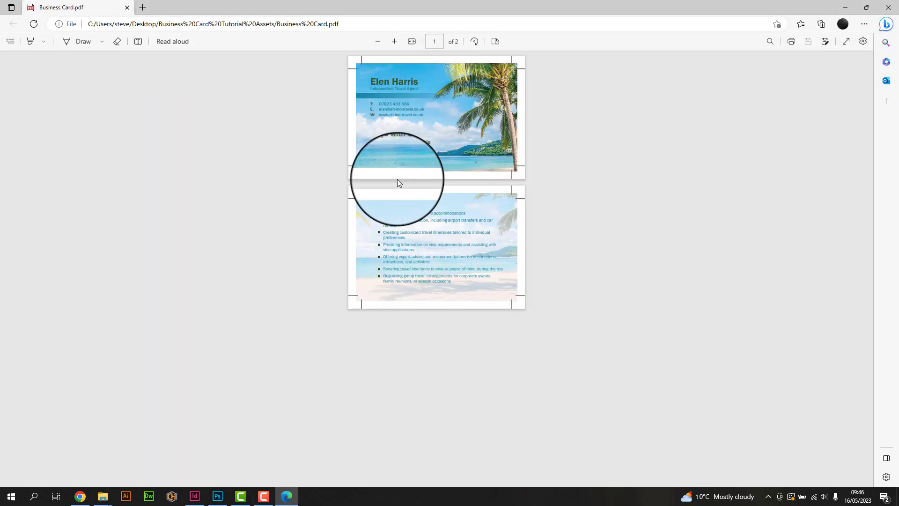
mouse_move(487, 167)
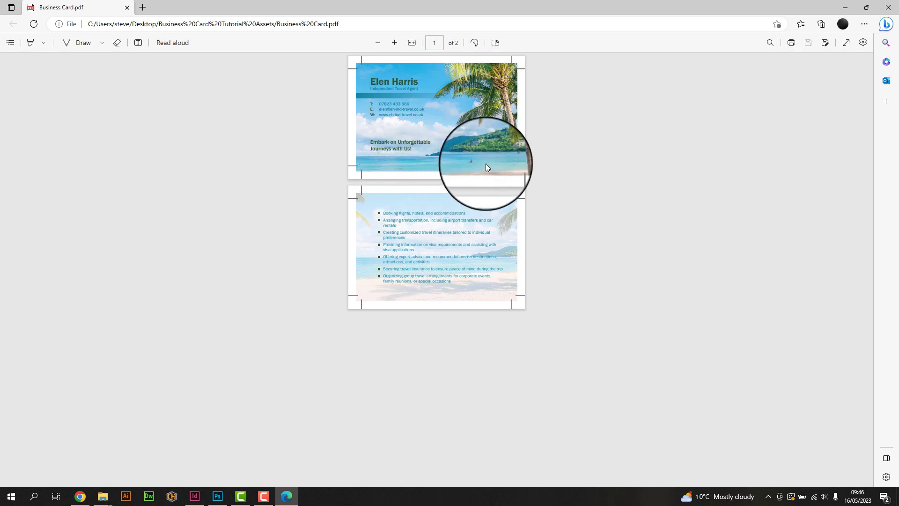
click(394, 42)
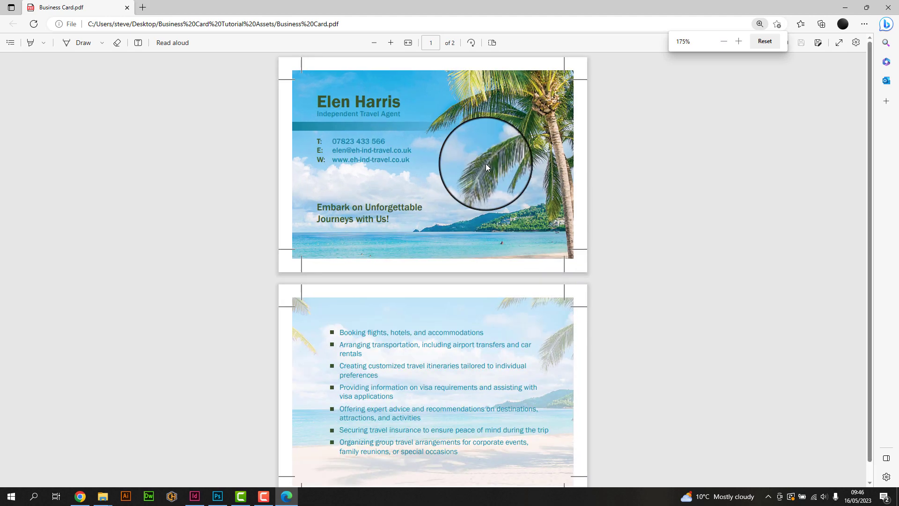
scroll(down, 3)
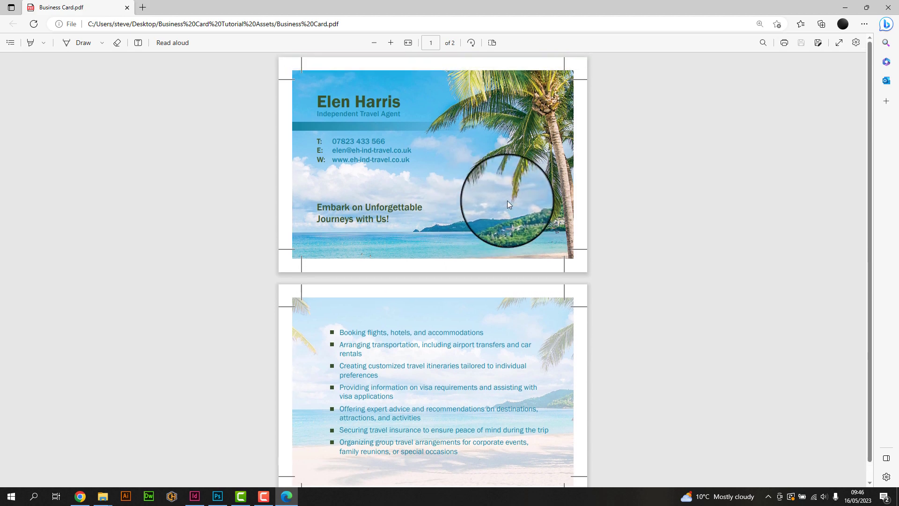
scroll(down, 3)
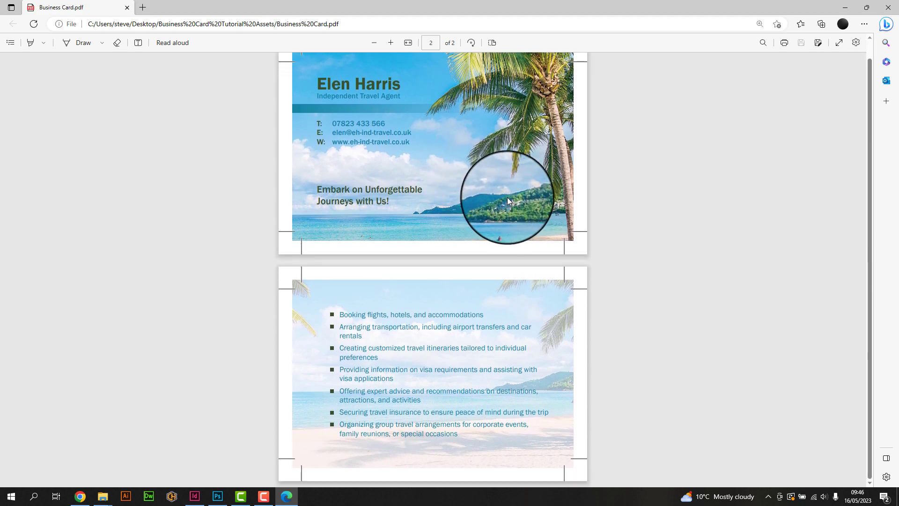
scroll(up, 3)
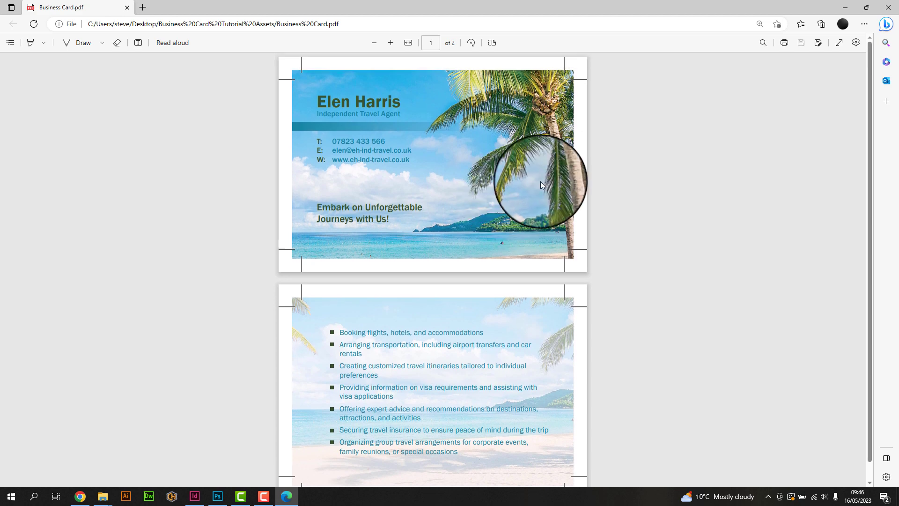
mouse_move(678, 77)
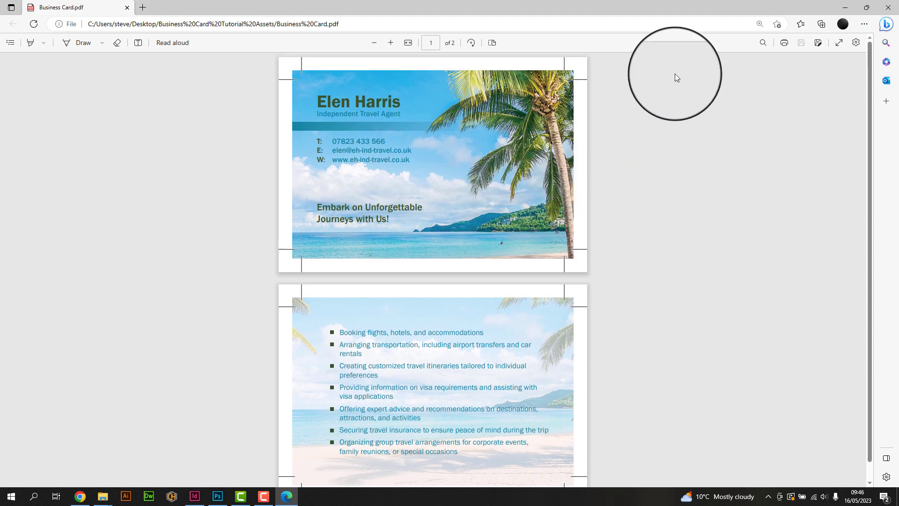